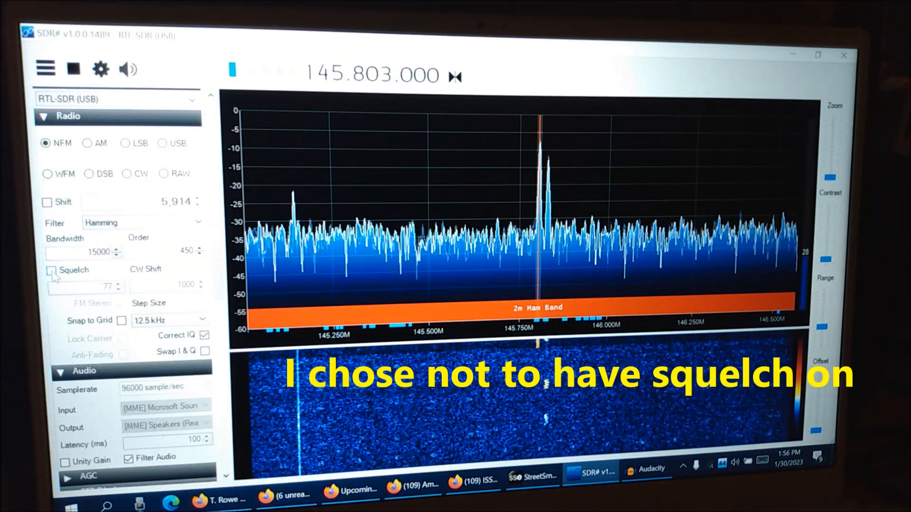
left_click(48, 270)
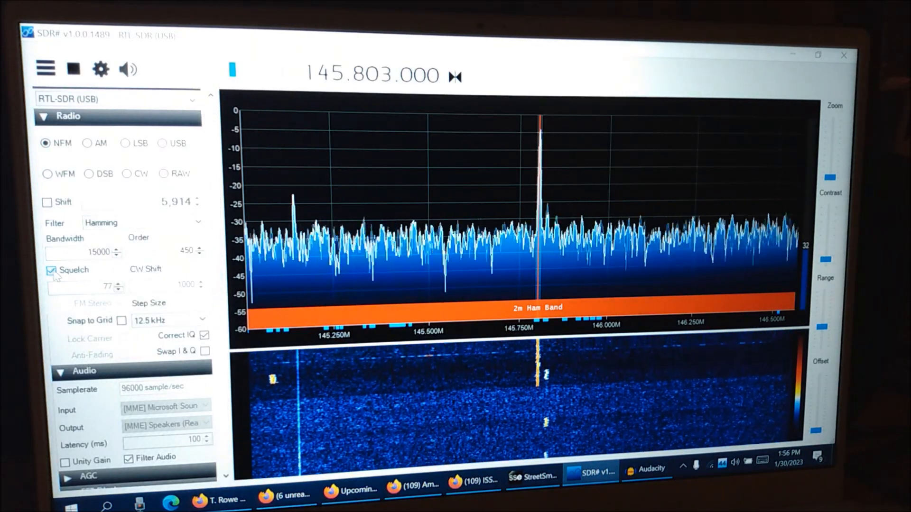
left_click(51, 269)
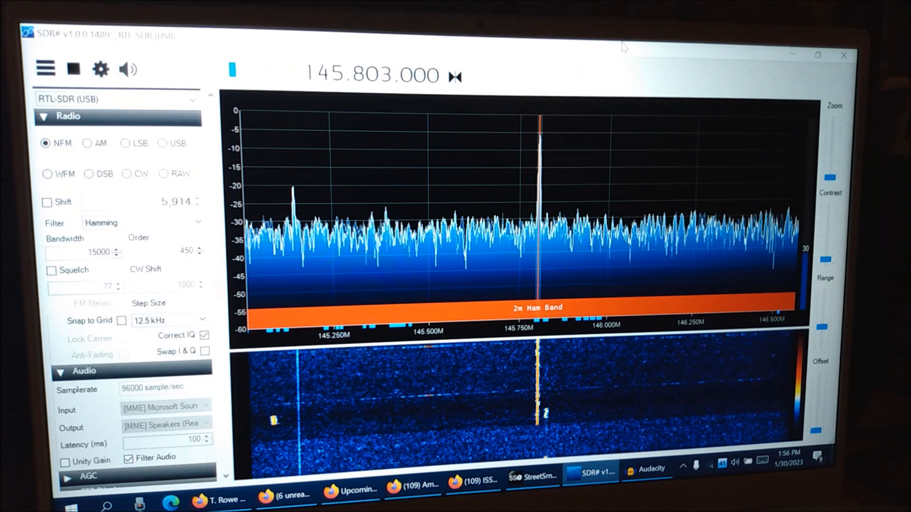